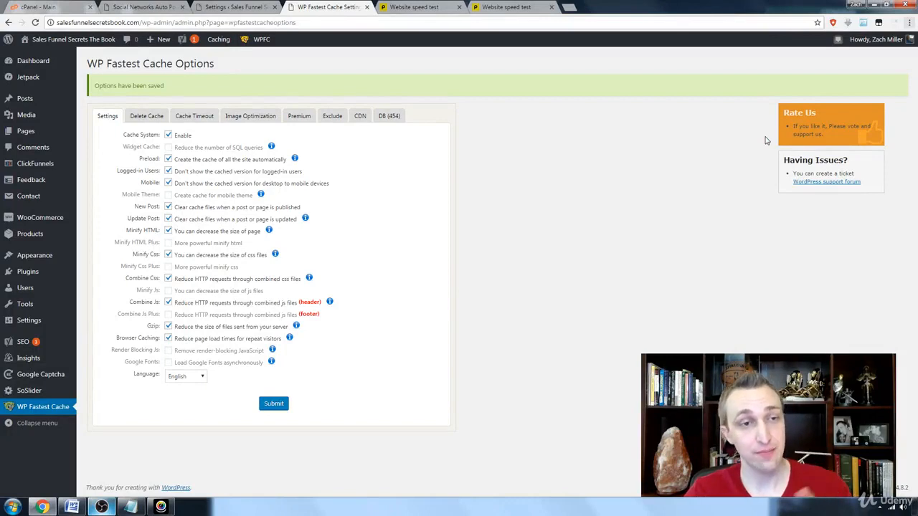
Review the baseline Pingdom result highlighting the 5.16 s load time, then revisit the WP Fastest Cache settings.
{"action": "left_click", "coordinate": [416, 7]}
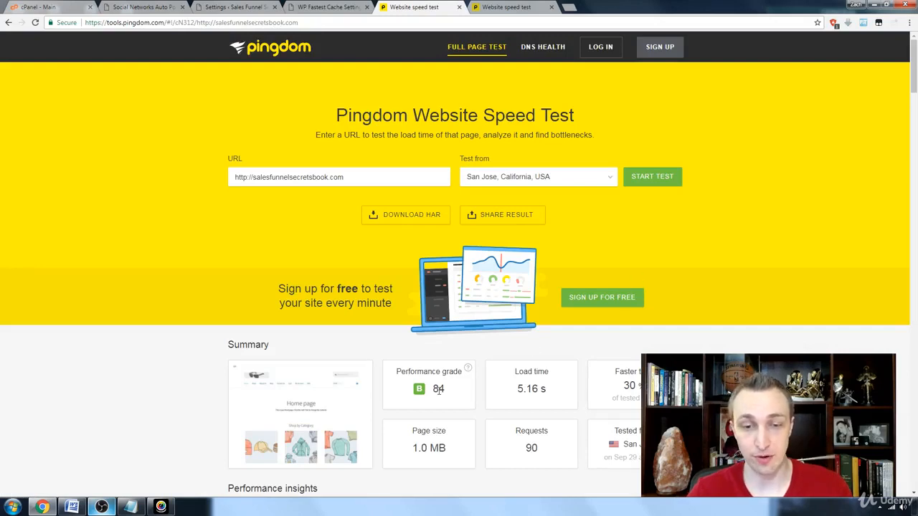
{"action": "double_click", "coordinate": [531, 389]}
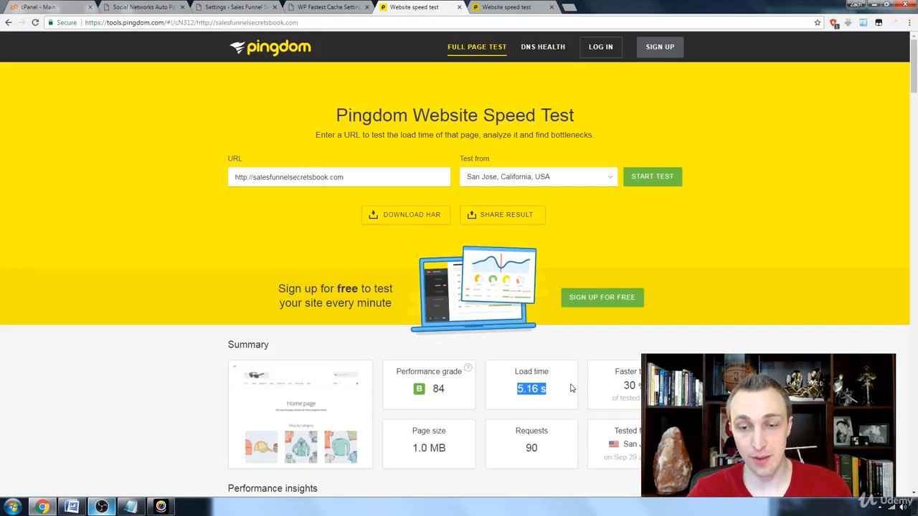
{"action": "mouse_move", "coordinate": [426, 433]}
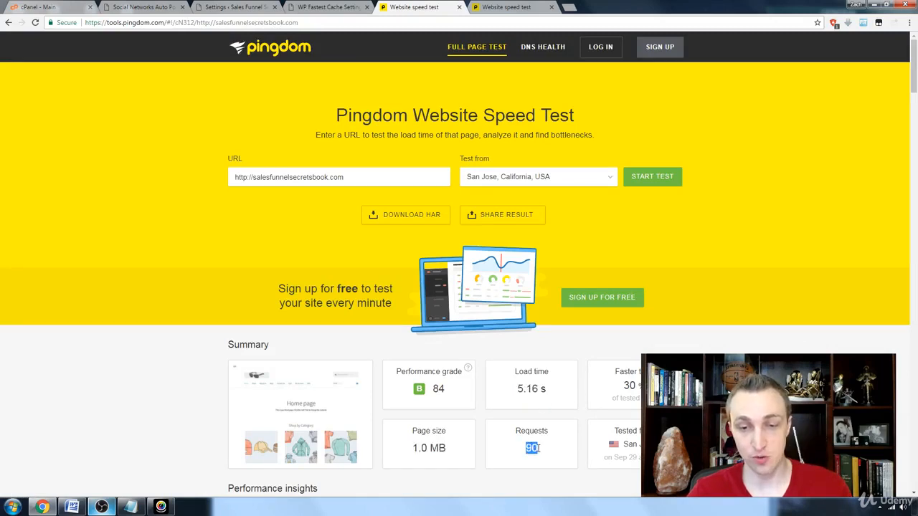
{"action": "left_click", "coordinate": [328, 7]}
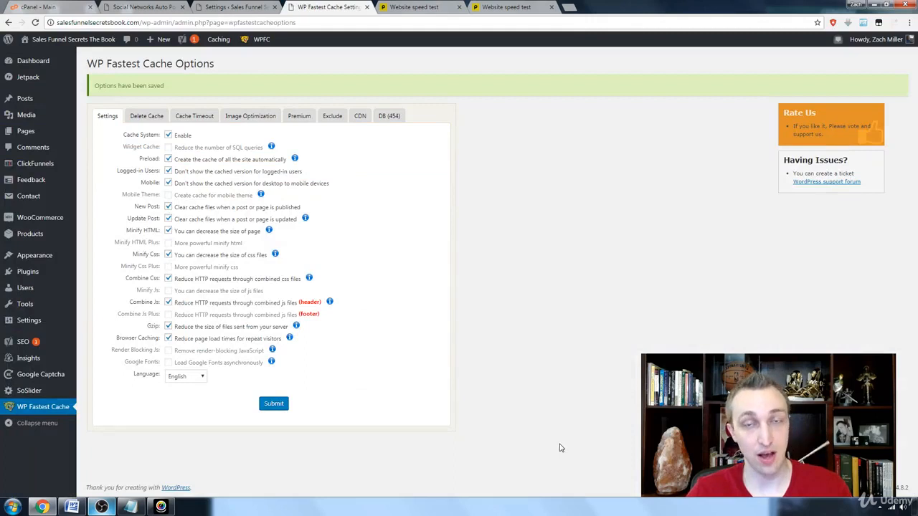
Review the cached result highlighting the 1.89 s load time, then return to the 5.16 s baseline result.
{"action": "left_click", "coordinate": [502, 7]}
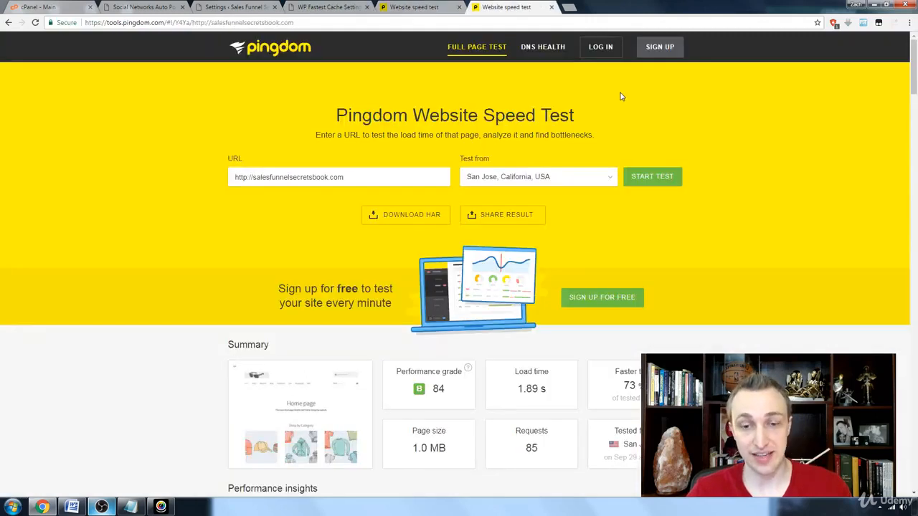
{"action": "mouse_move", "coordinate": [513, 392]}
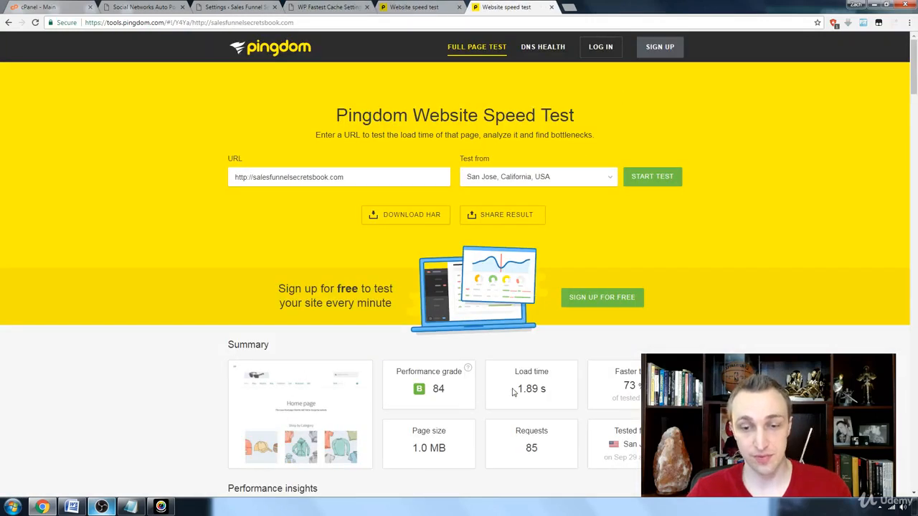
{"action": "double_click", "coordinate": [531, 389]}
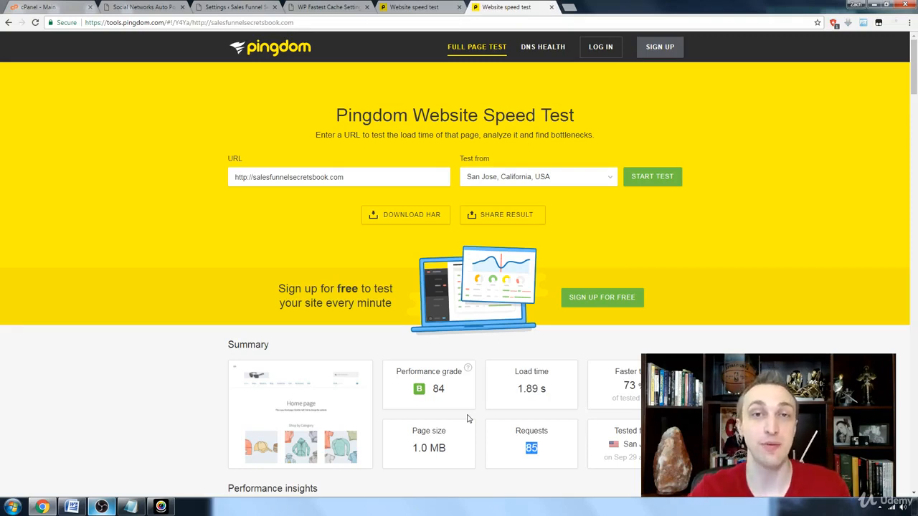
{"action": "left_click", "coordinate": [651, 176]}
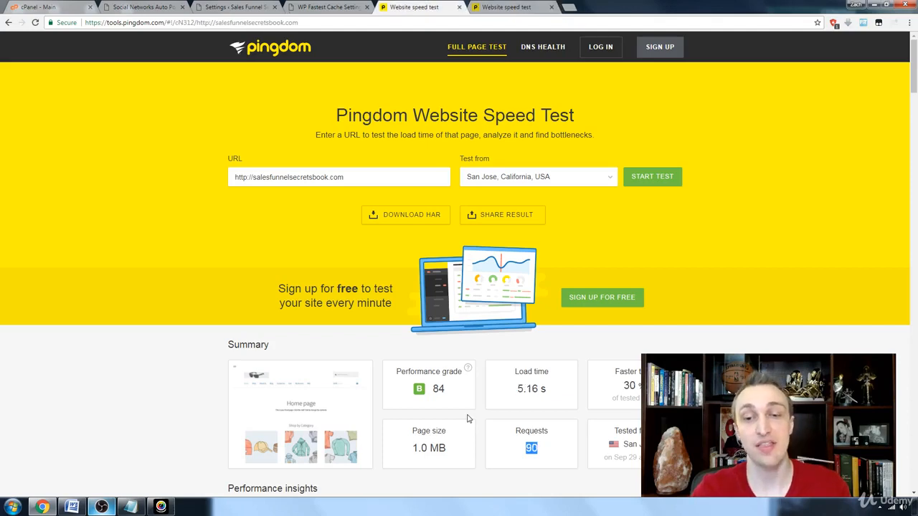